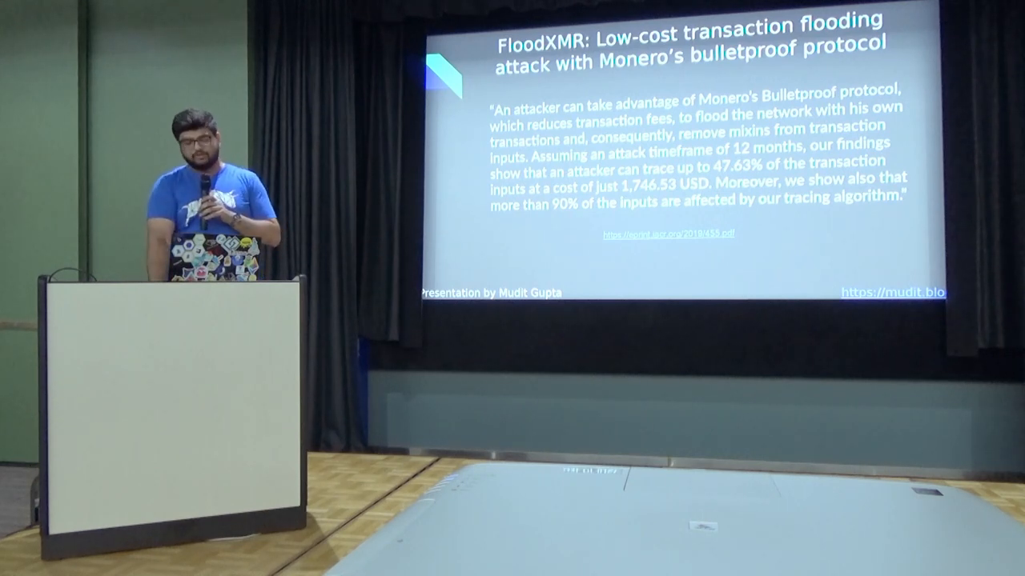
pyautogui.press('right')
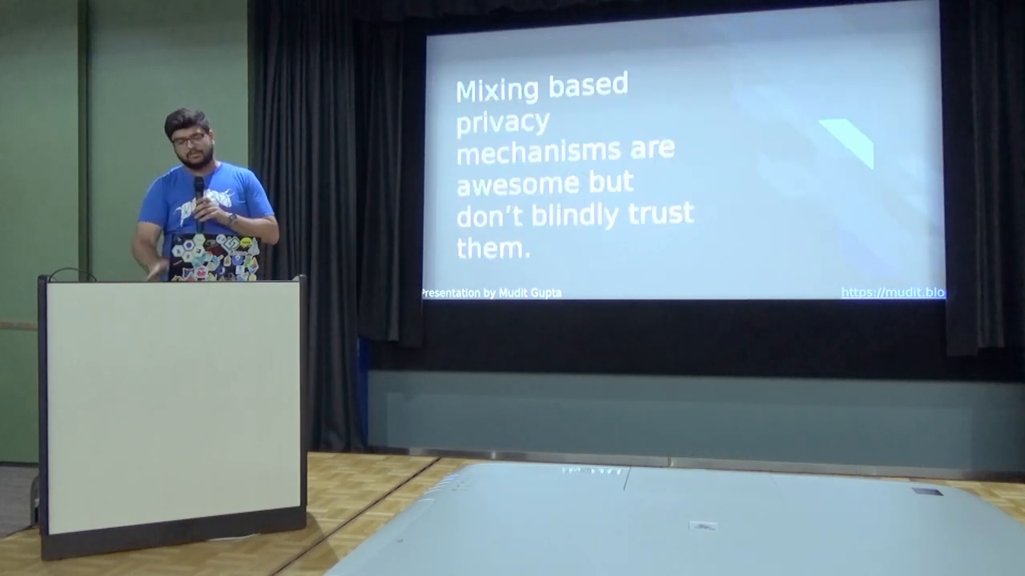